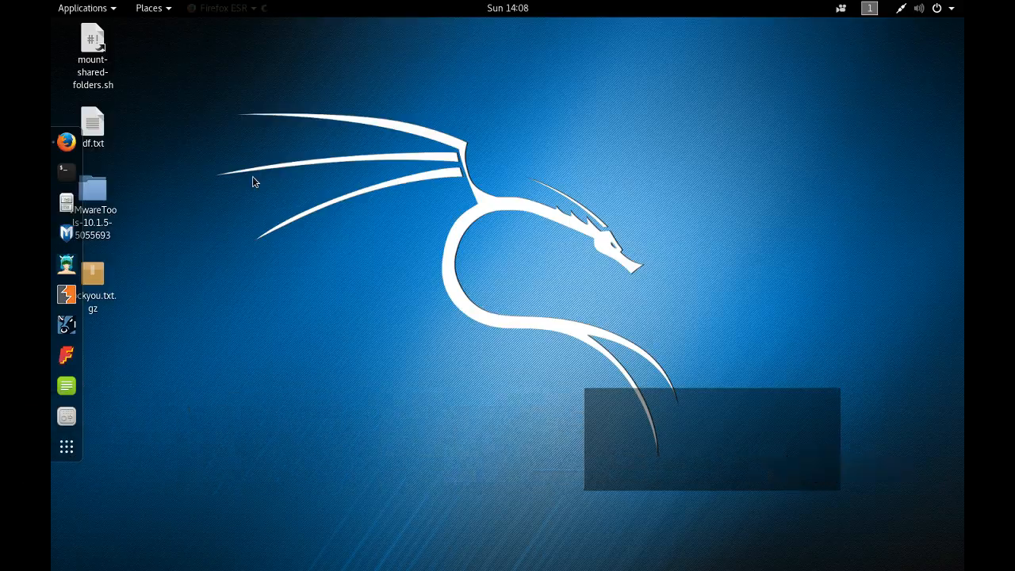
- Launch Firefox ESR and go to the md5hashgenerator.com MD5 Hash Generator page
left_click(66, 144)
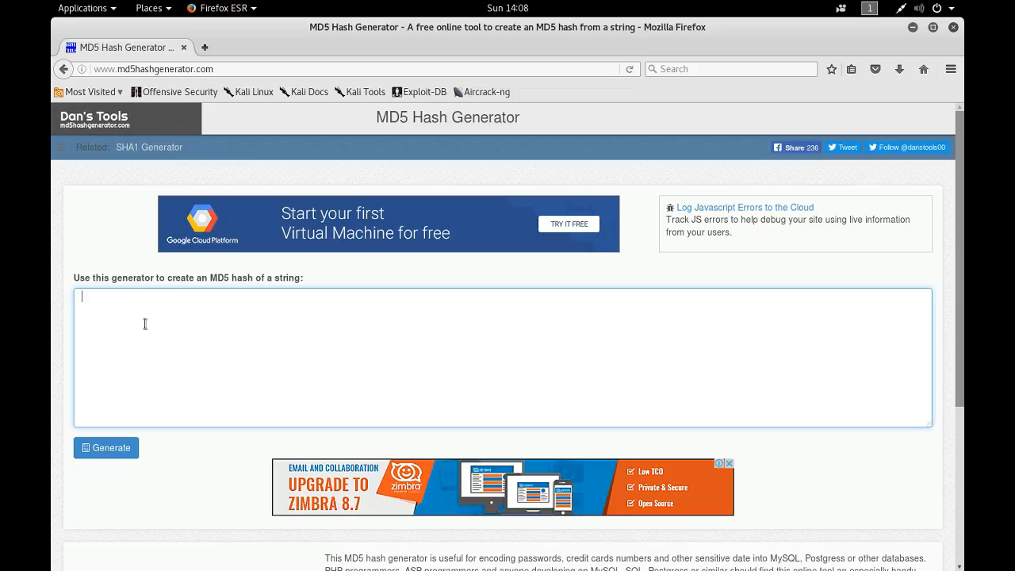
- Generate the MD5 hash of 'admin', copy it, and close Firefox
type("admin")
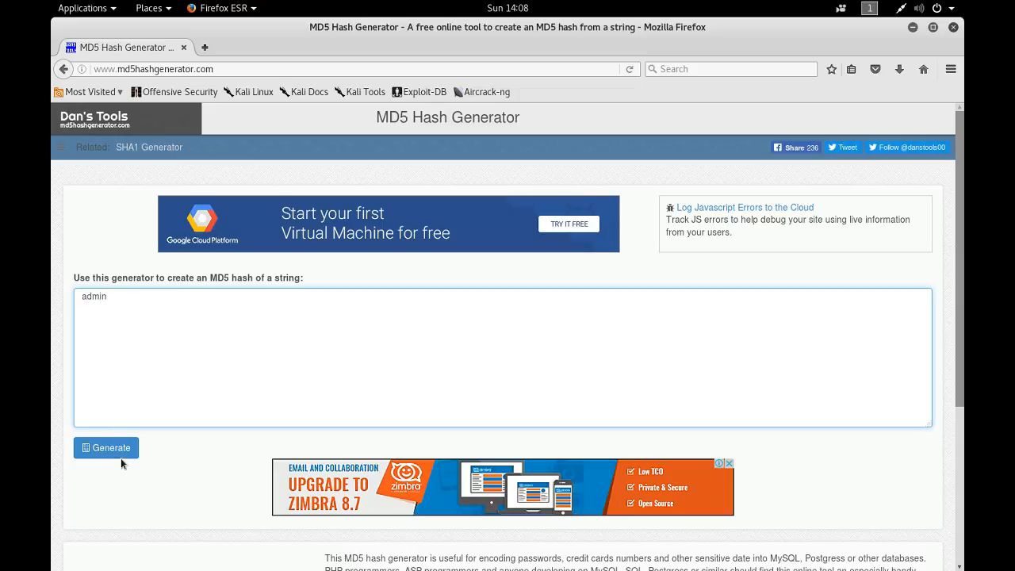
left_click(106, 448)
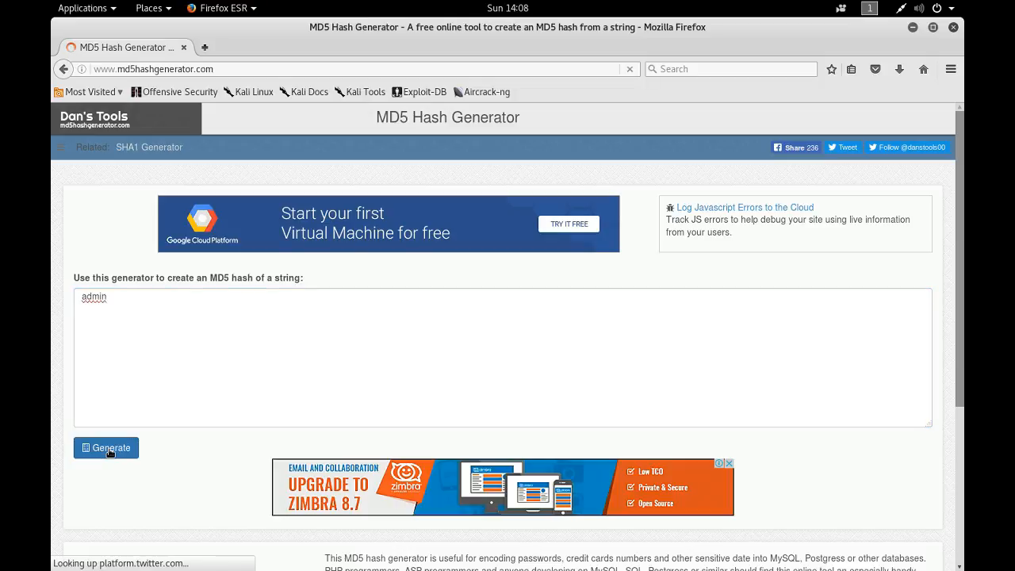
left_click(106, 447)
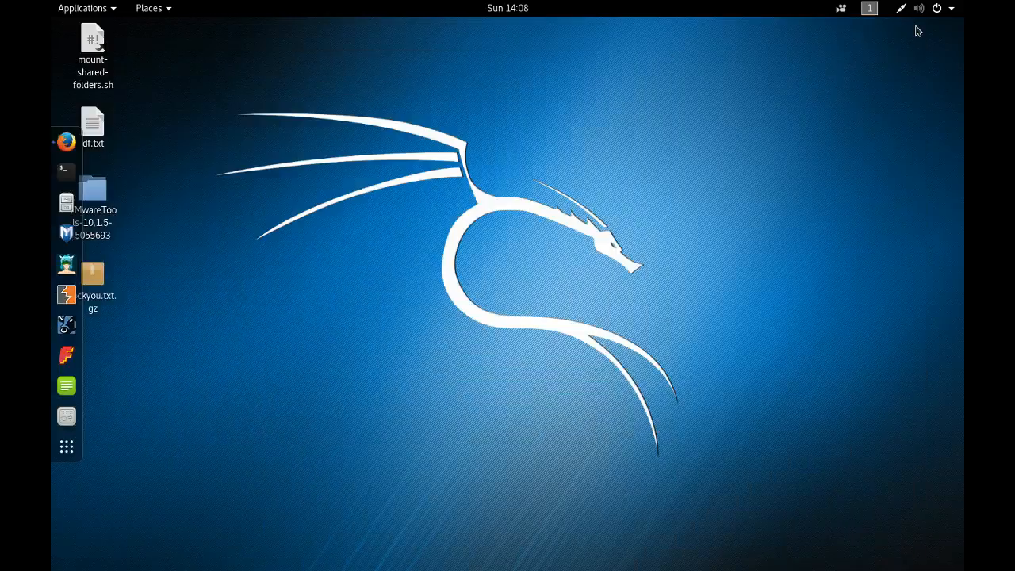
mouse_move(67, 386)
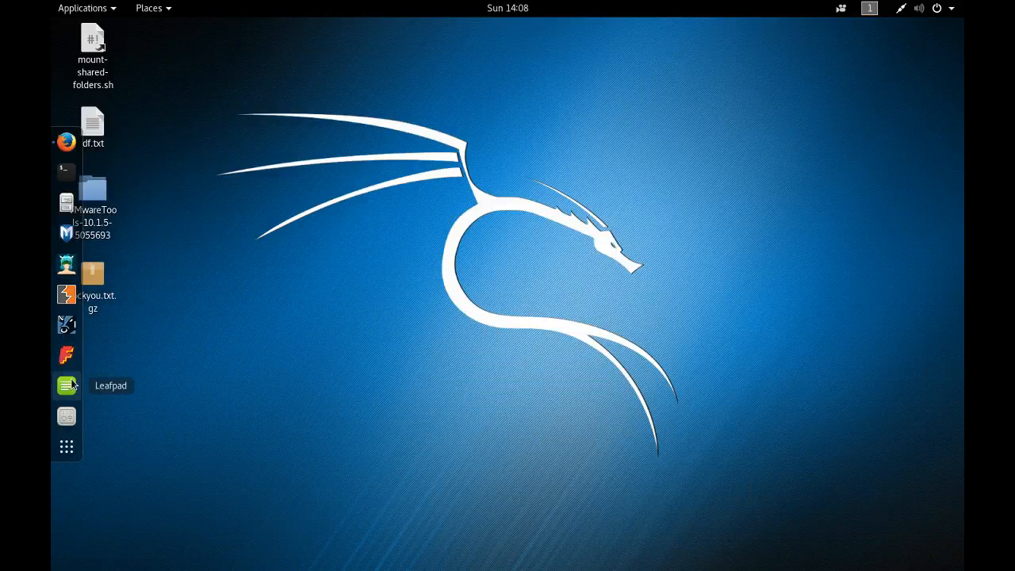
right_click(230, 147)
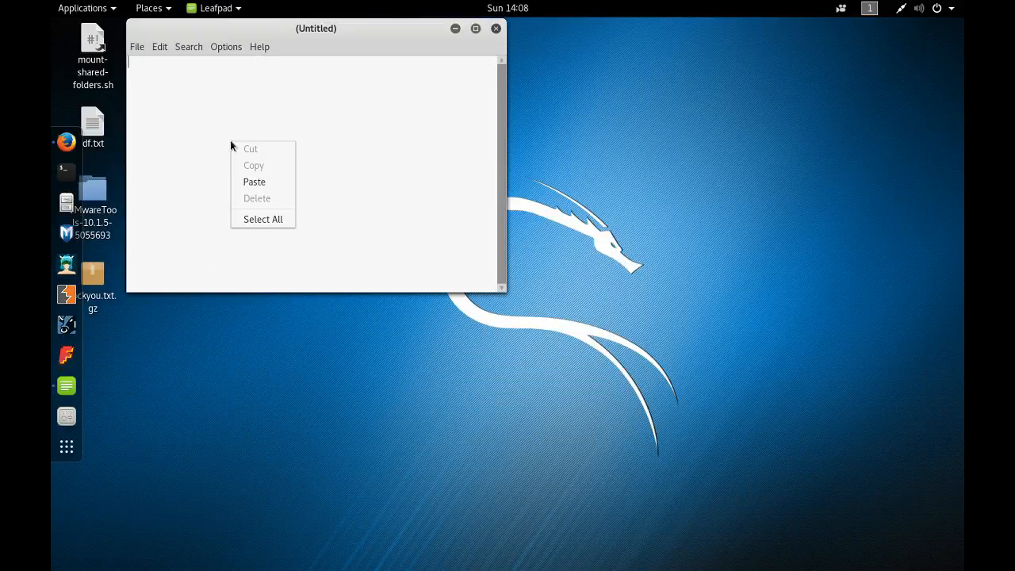
left_click(255, 182)
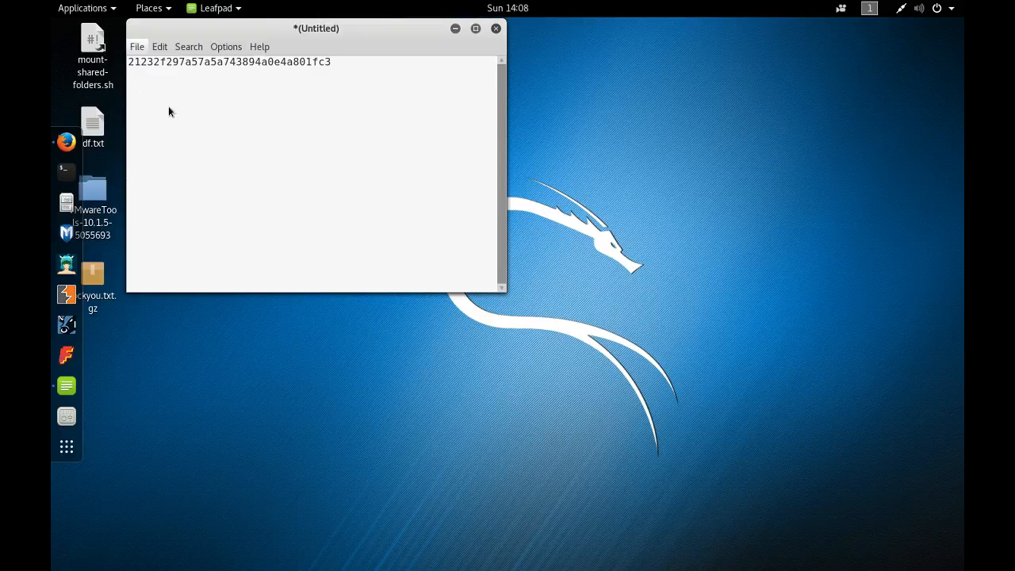
- Save the note as hash.txt in the Desktop folder, then close Leafpad
left_click(137, 46)
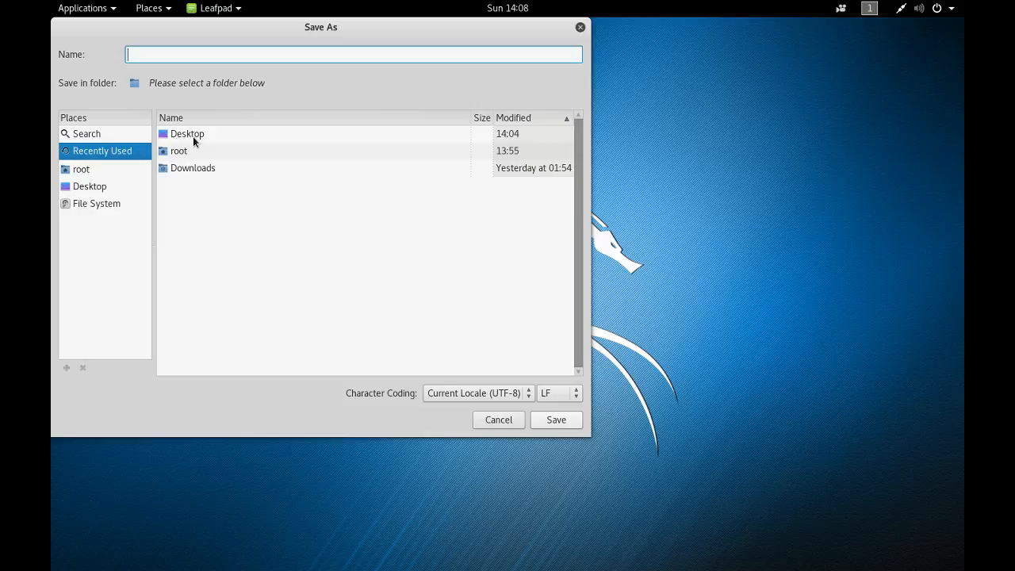
double_click(187, 133)
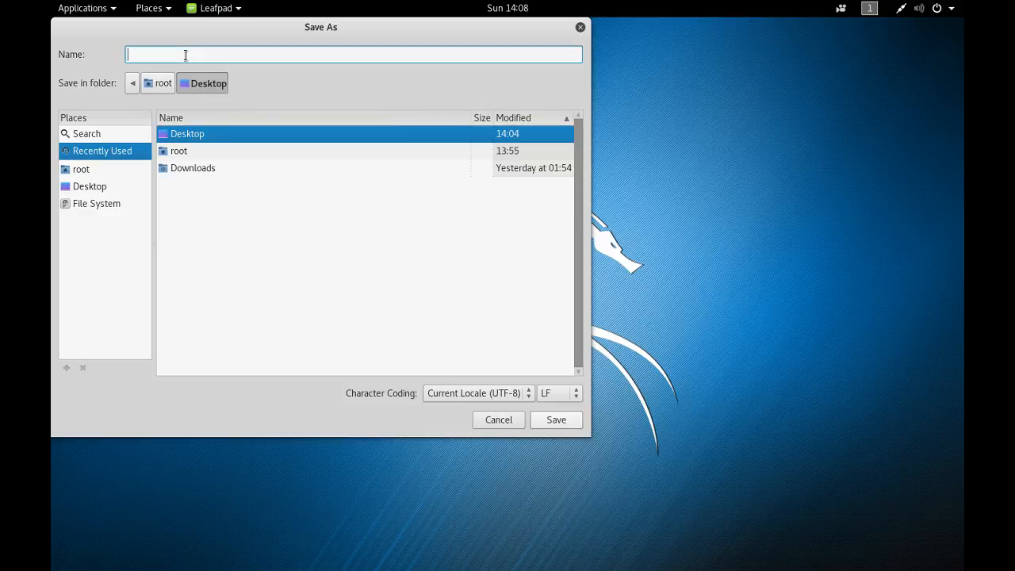
type("hash")
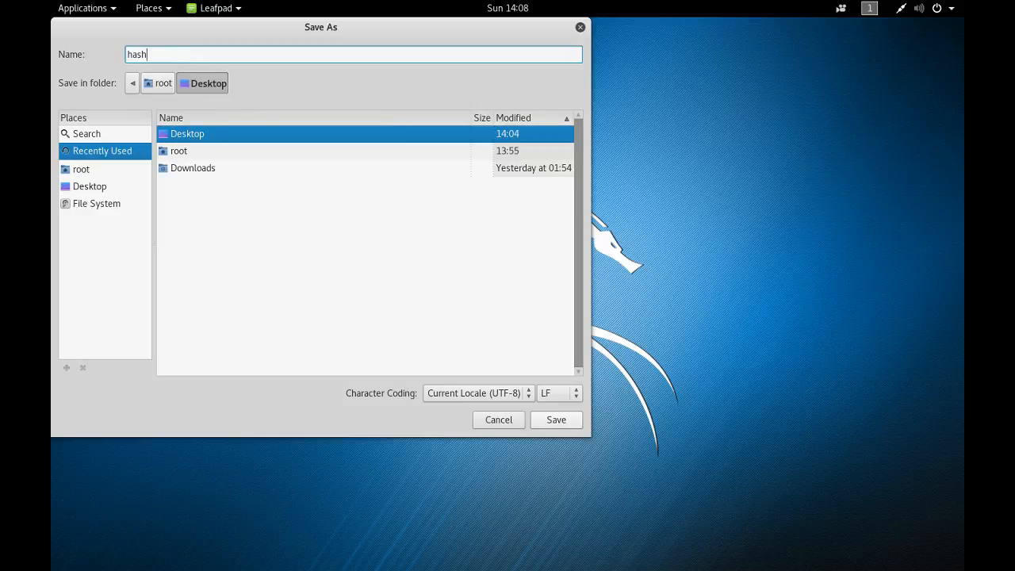
type(".txt")
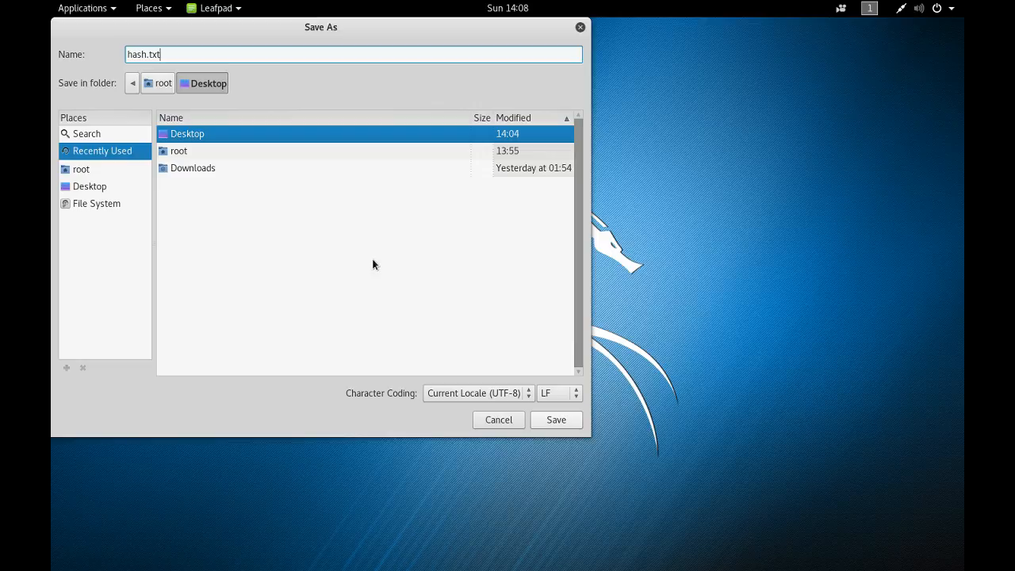
left_click(555, 419)
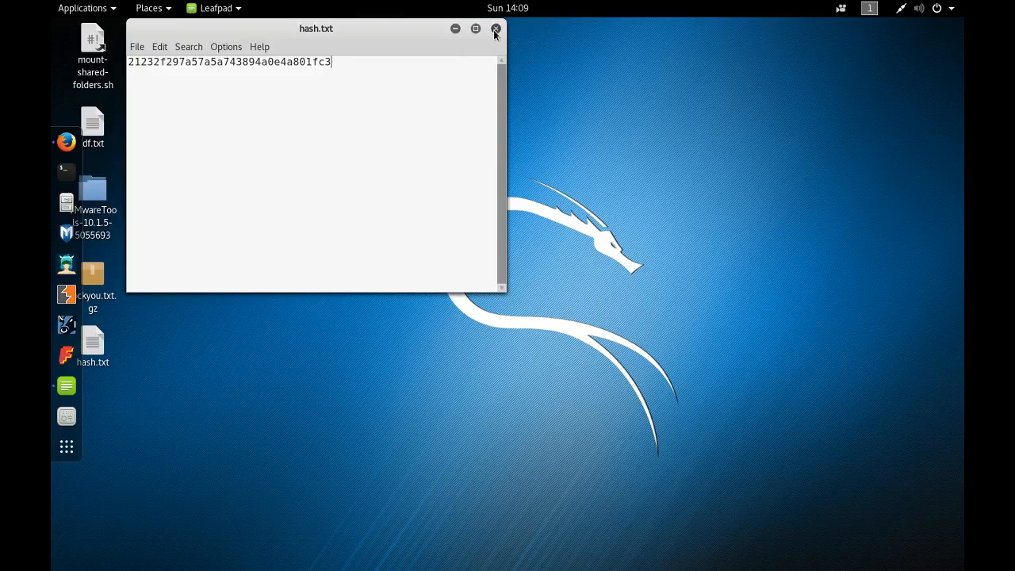
left_click(496, 28)
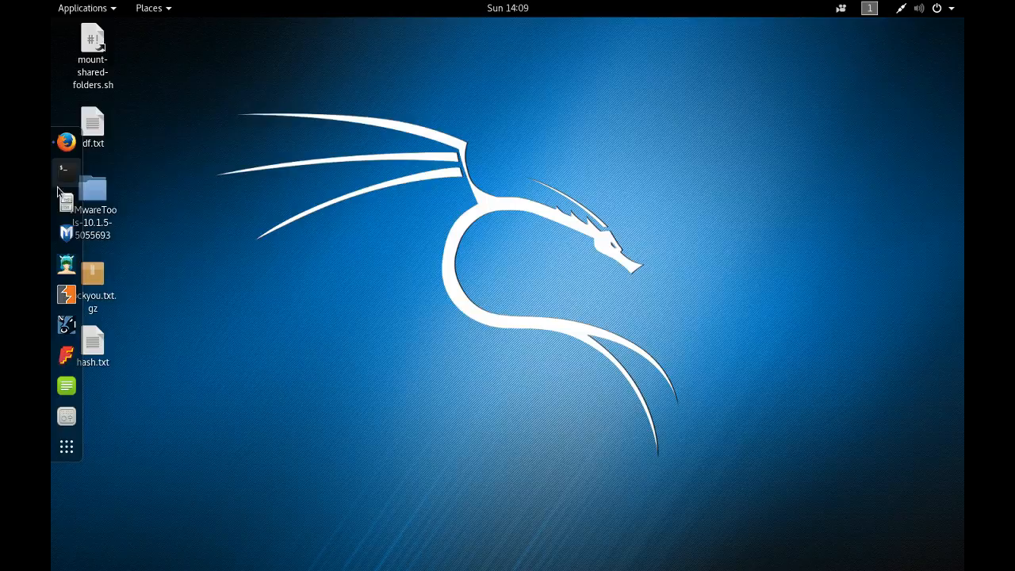
- Open a maximized terminal and run john to list its usage options
left_click(65, 169)
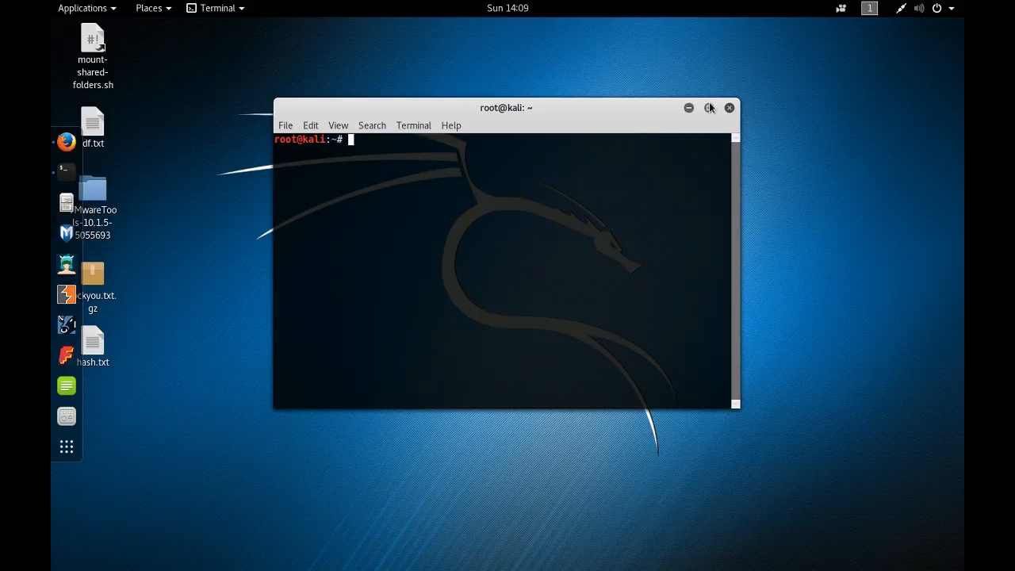
left_click(708, 107)
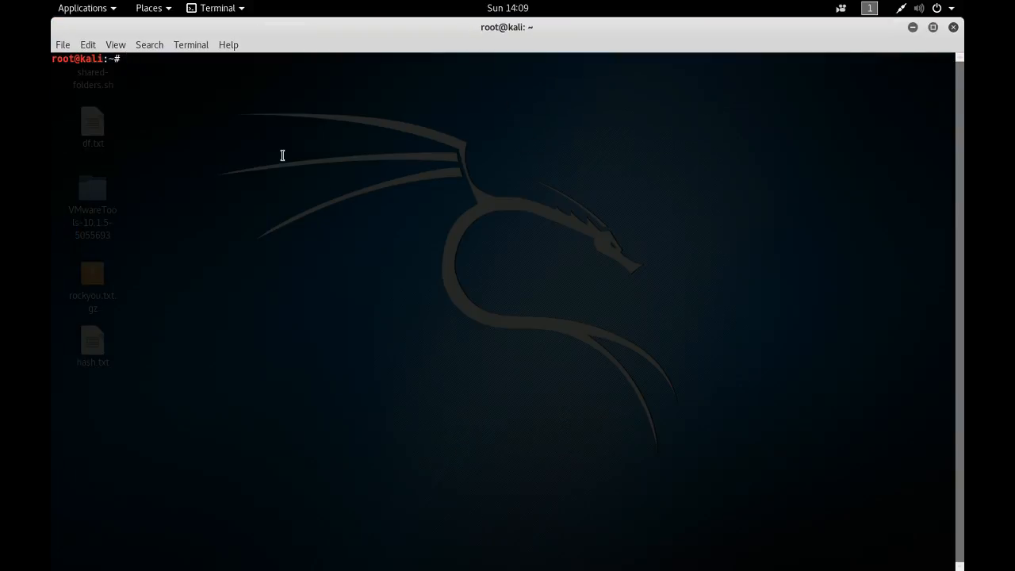
type("john")
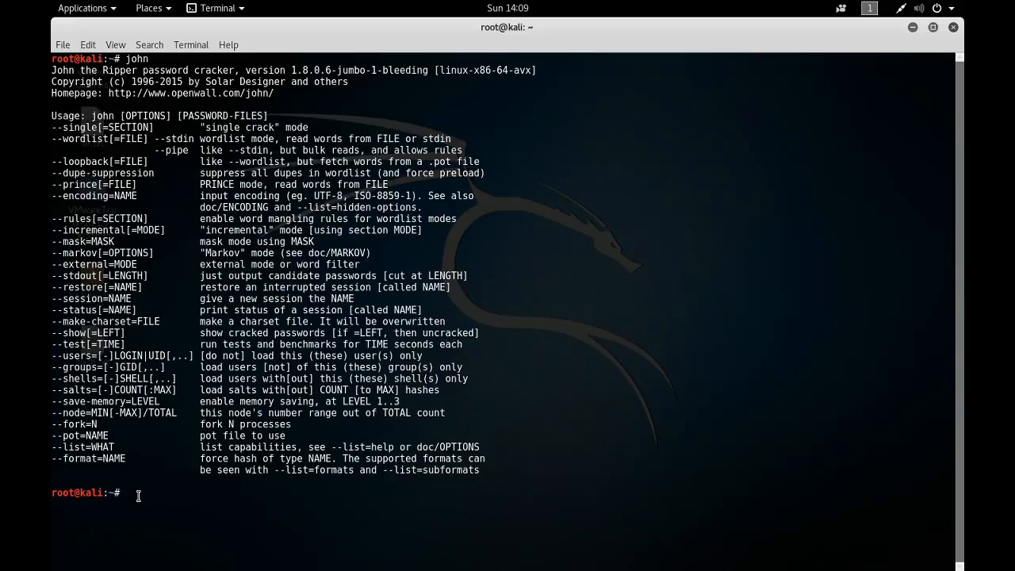
- Run john --format=raw-md5 /root/Desktop/hash.txt, cracking the hash as 'admin'
type("john")
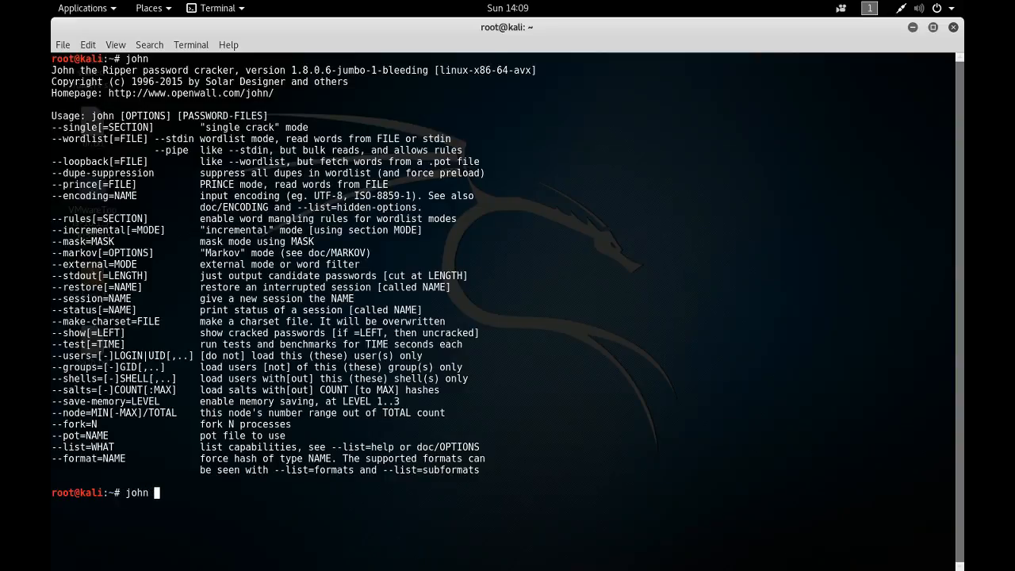
type("--fo")
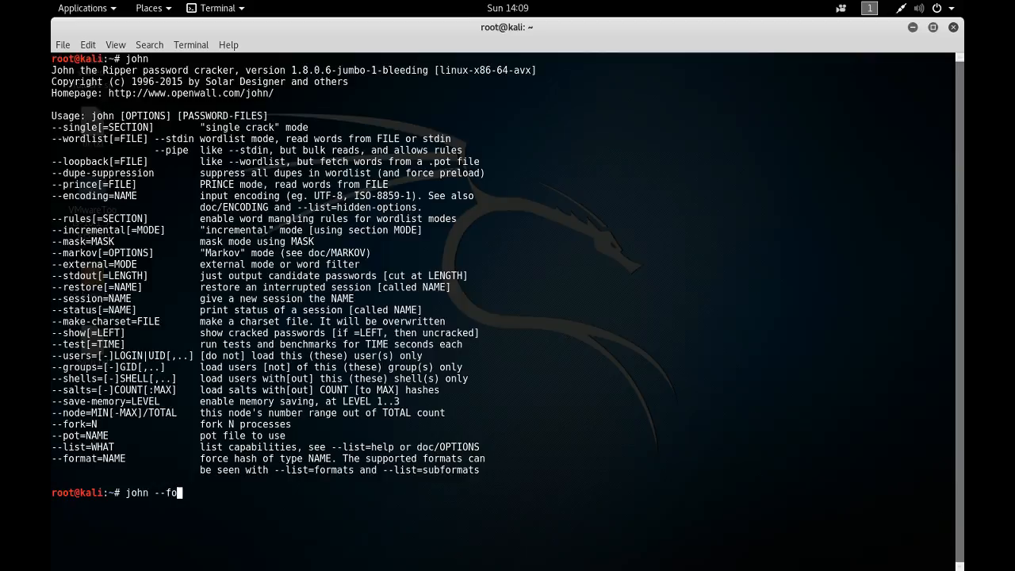
type("rmat")
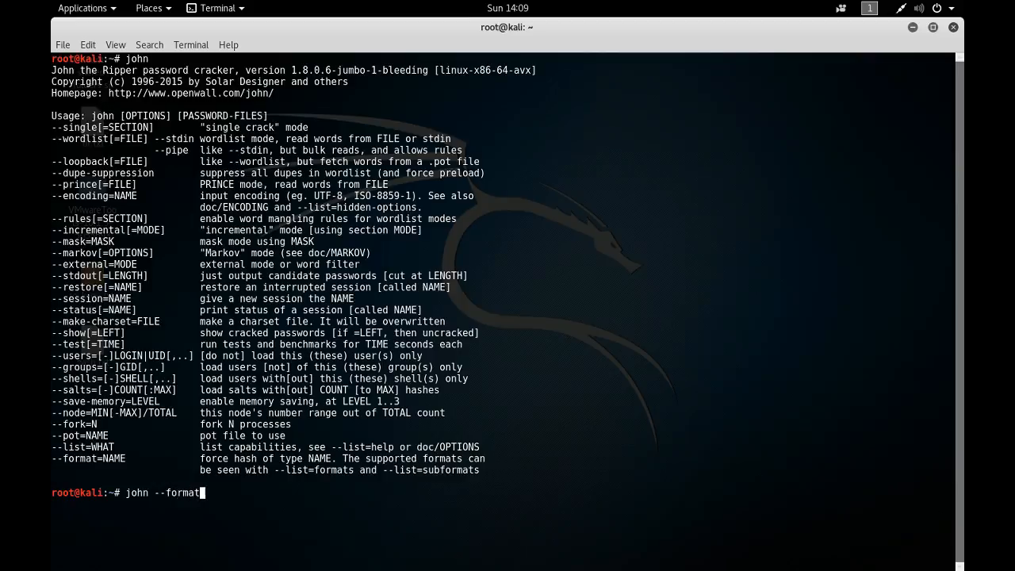
type("=ra")
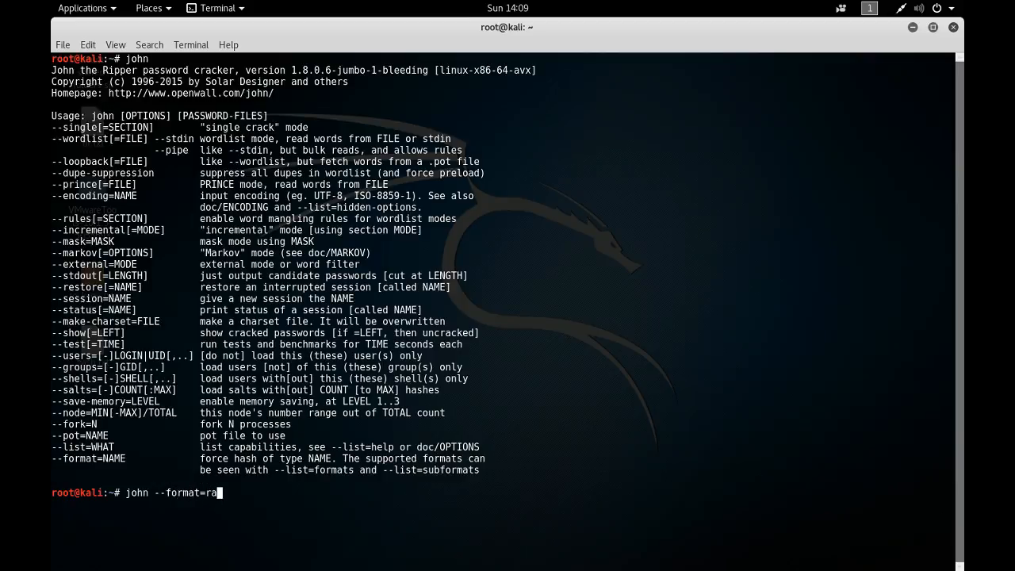
type("w")
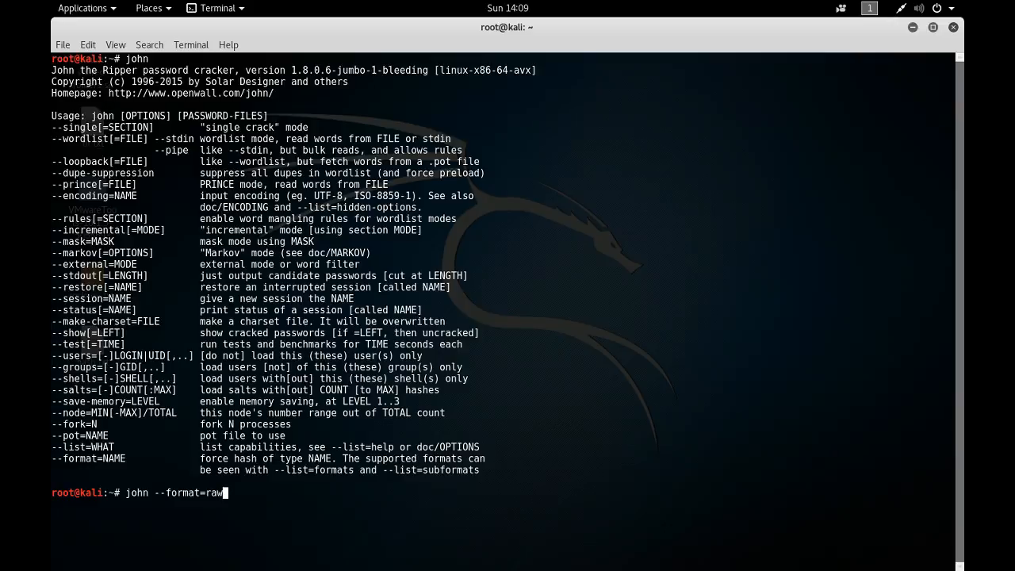
type("-md5")
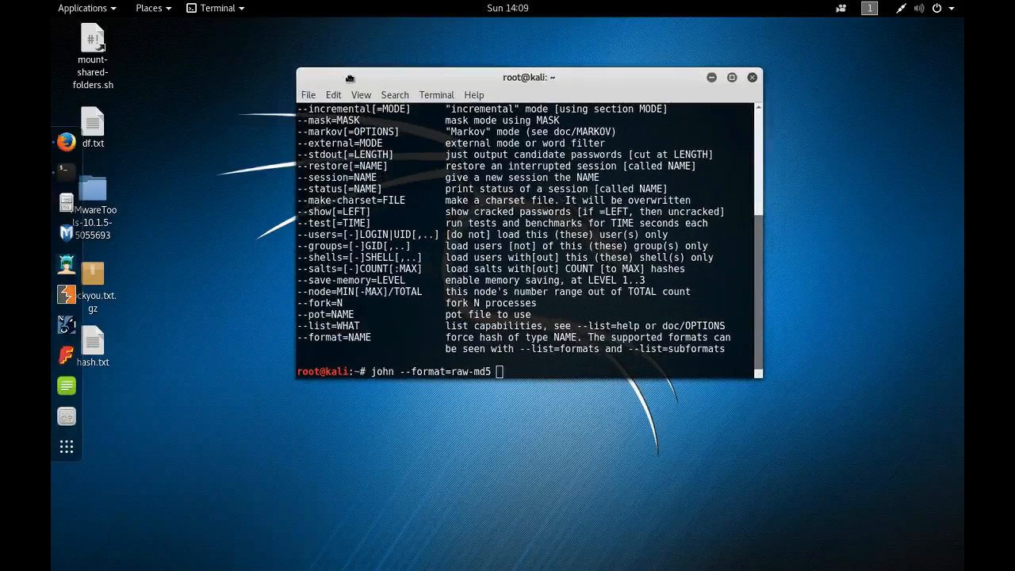
left_click_drag(529, 77, 505, 71)
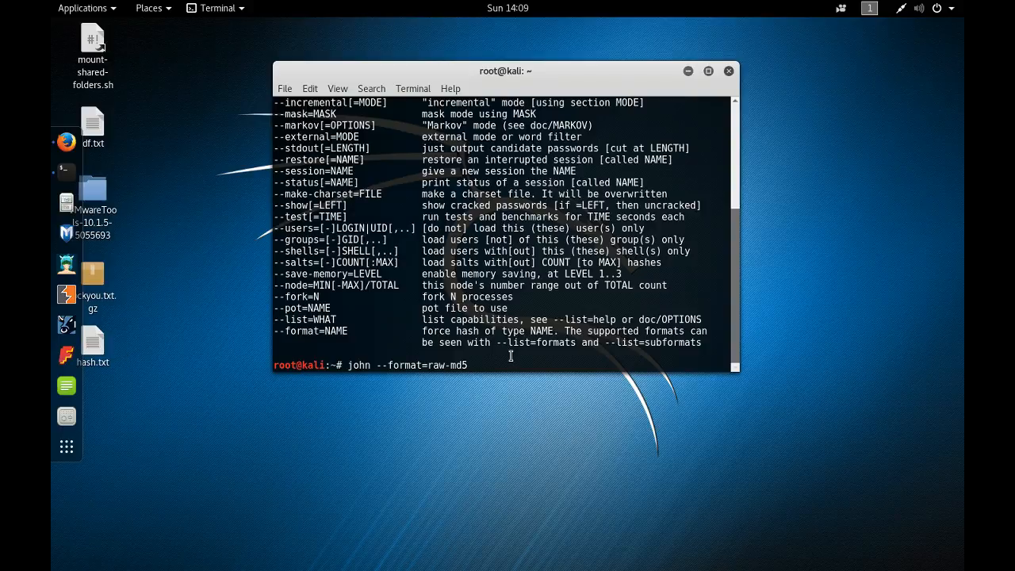
type("/r")
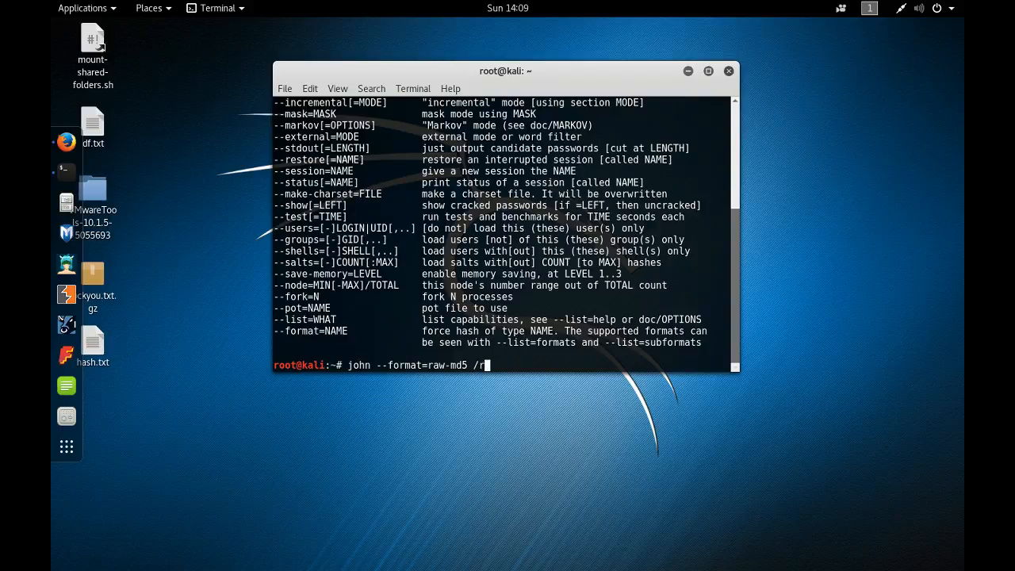
type("oot/De")
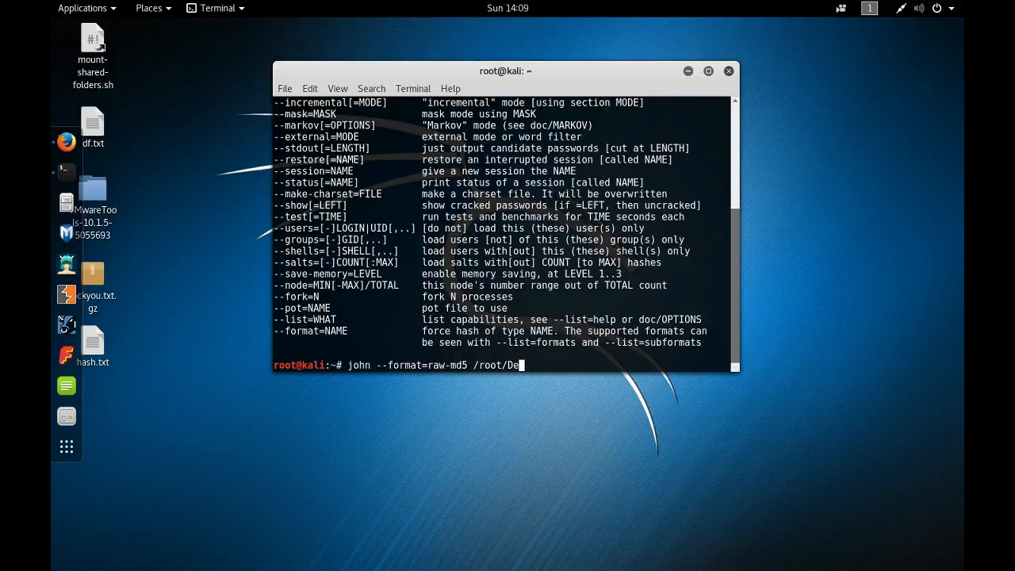
type("sktop")
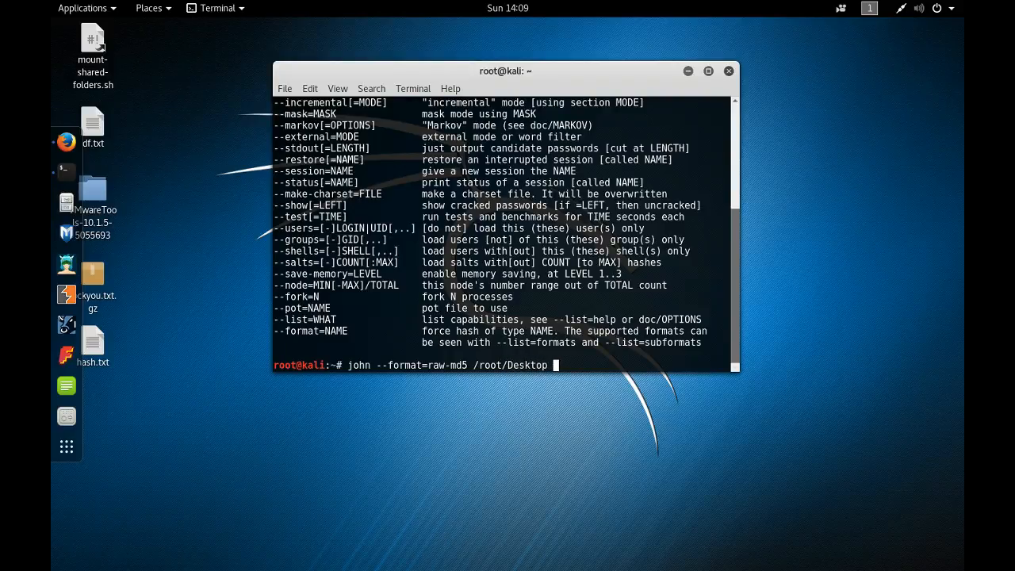
type("/")
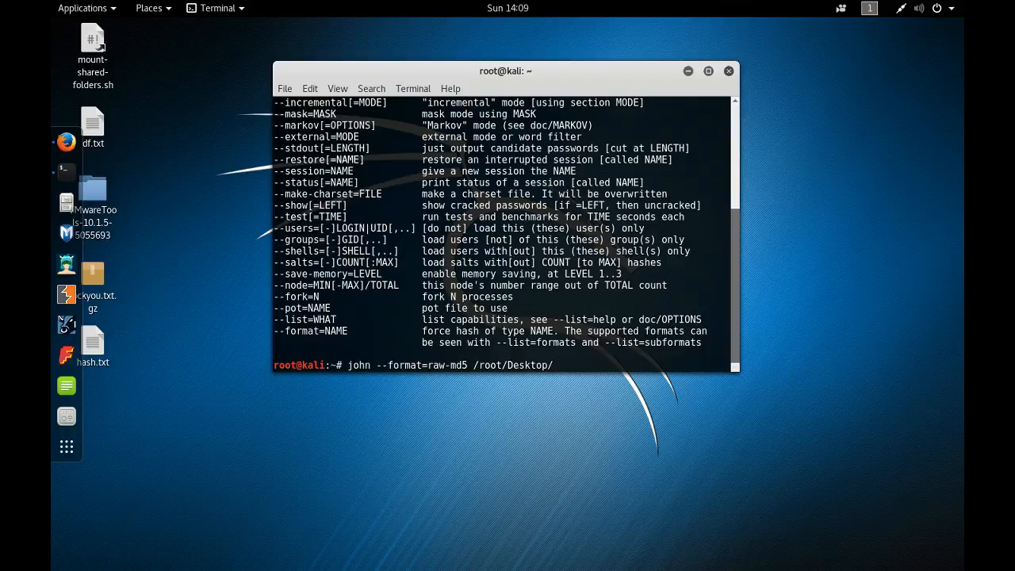
type("hash.tx")
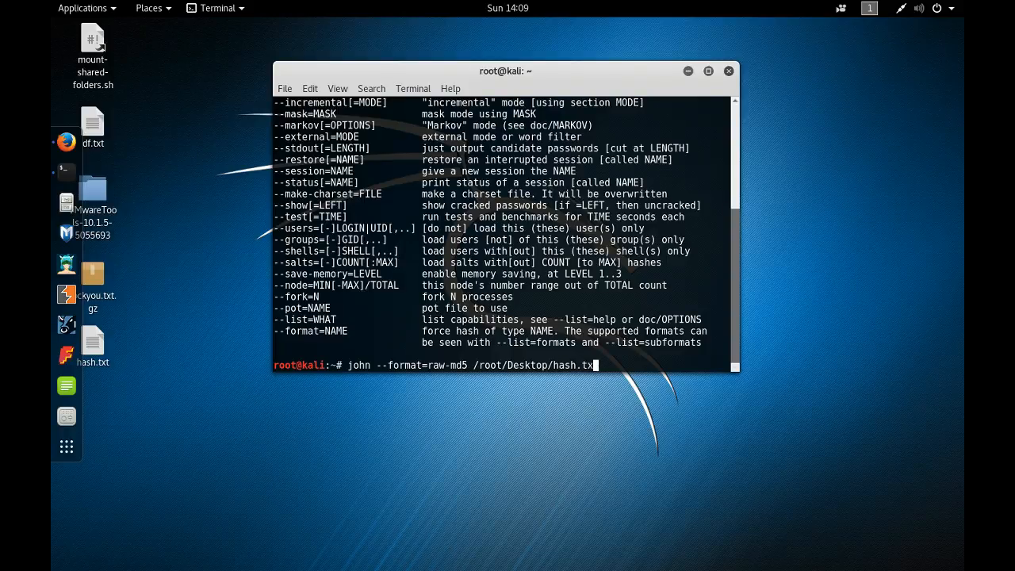
key("Return")
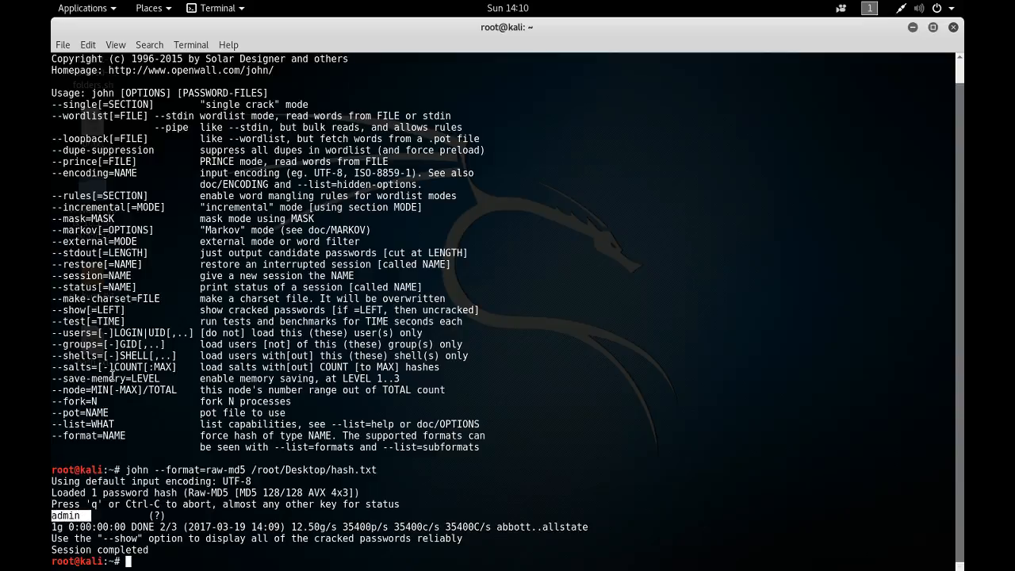
mouse_move(914, 27)
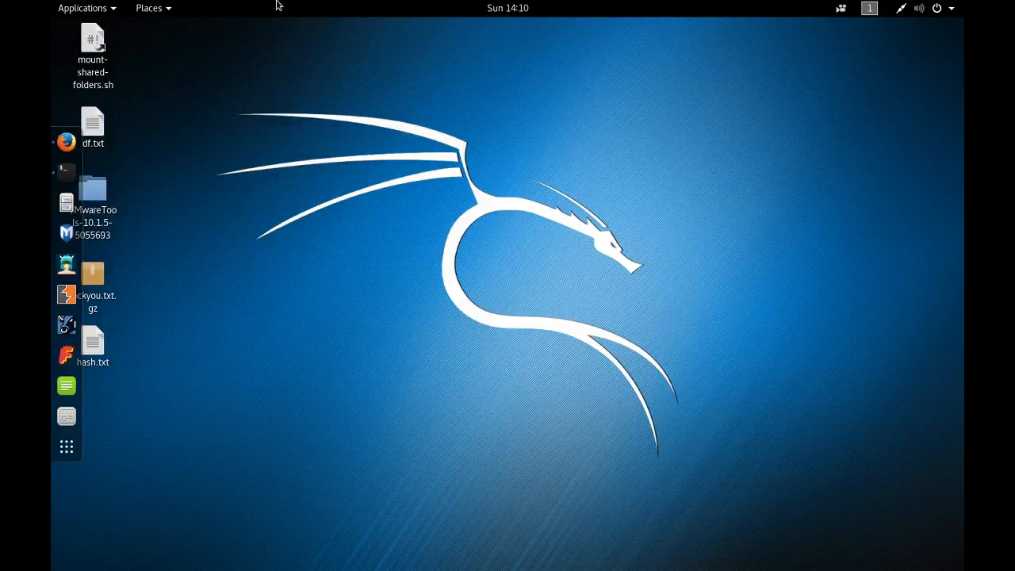
mouse_move(235, 6)
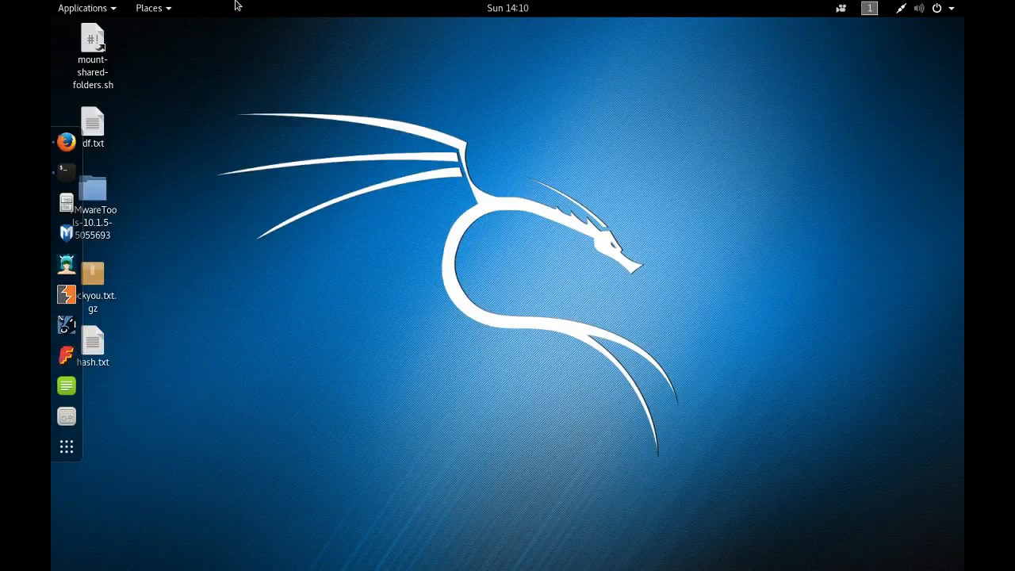